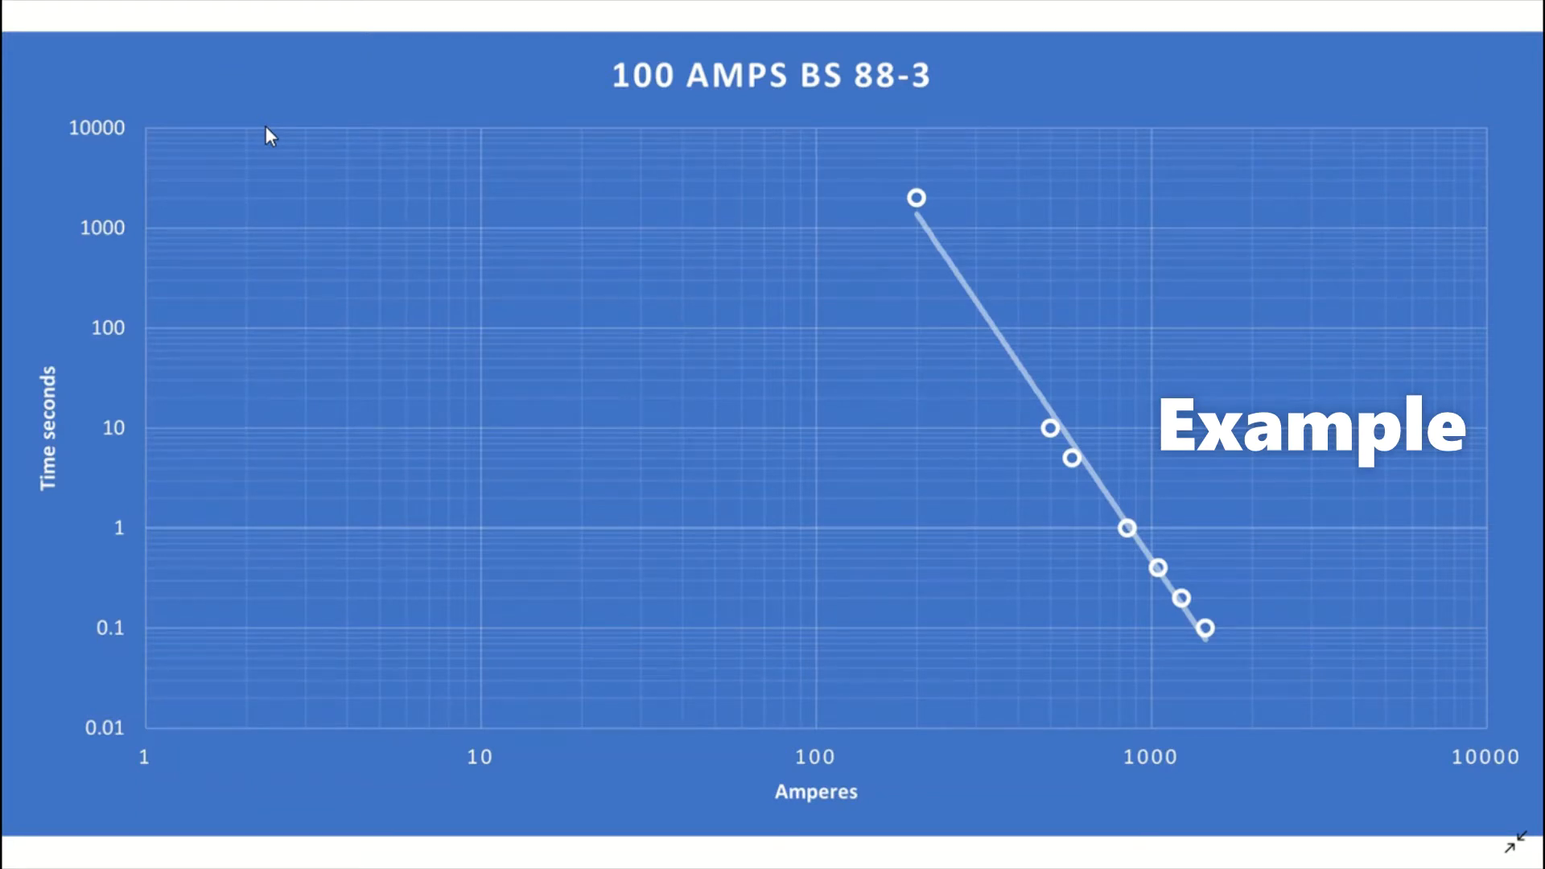
{"action": "mouse_move", "coordinate": [373, 312]}
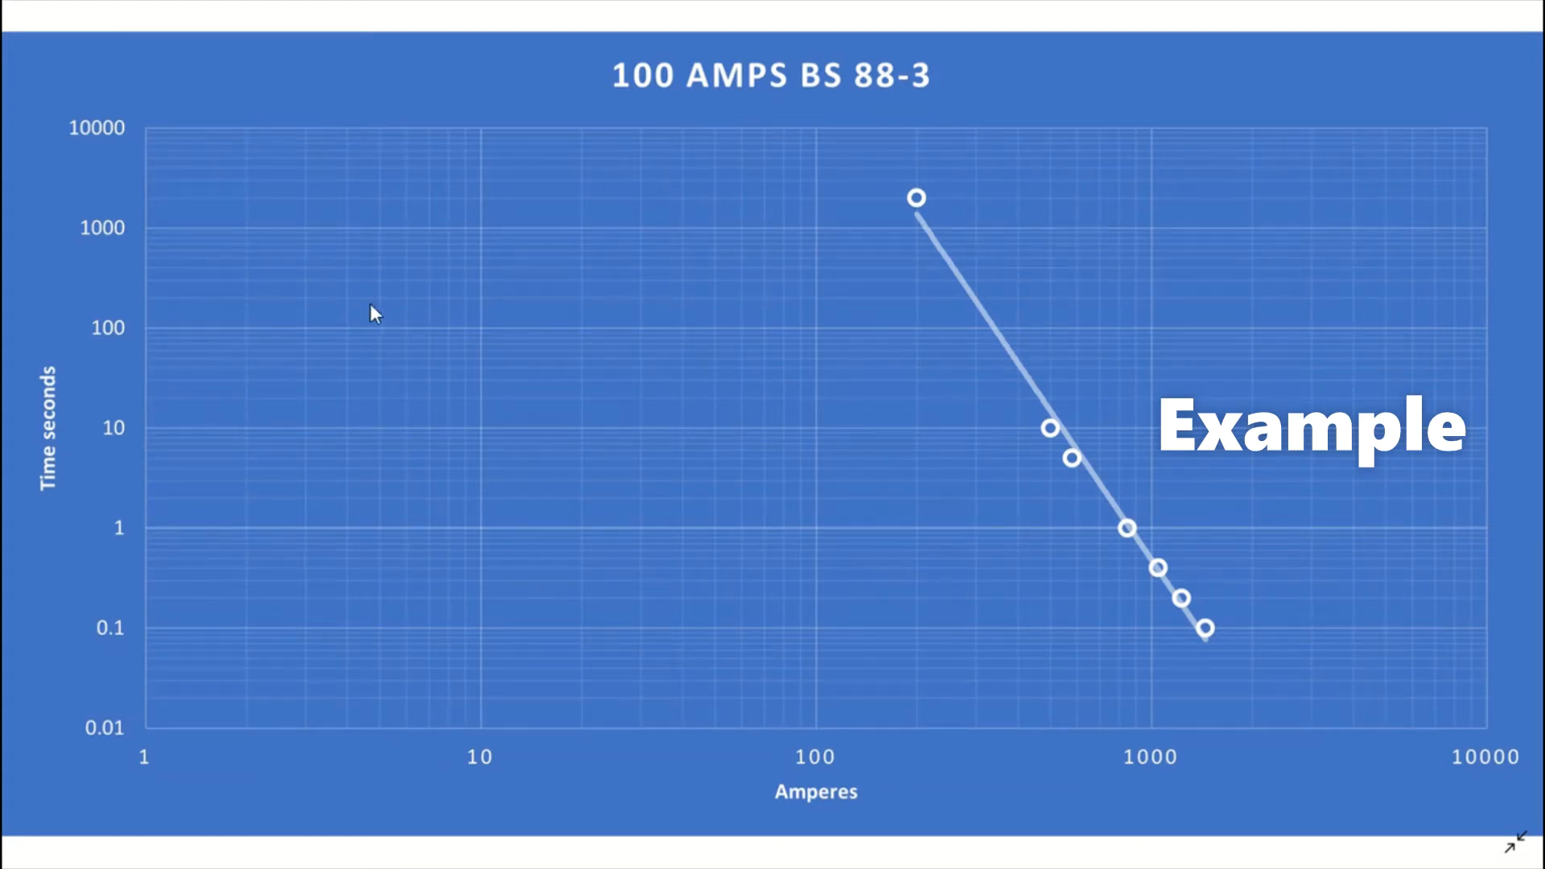
{"action": "mouse_move", "coordinate": [556, 470]}
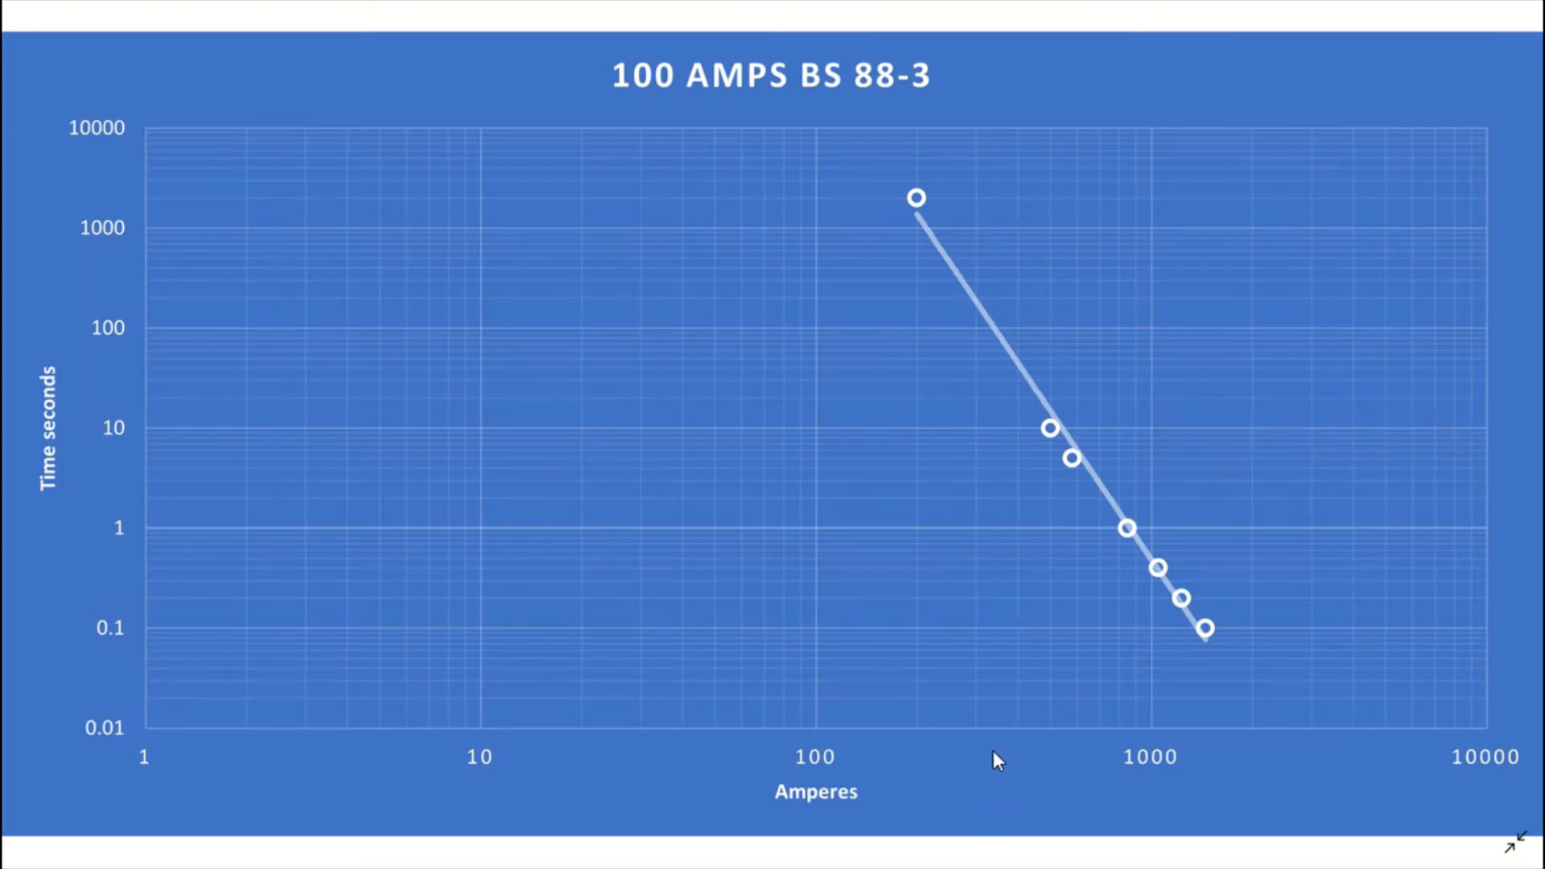
{"action": "mouse_move", "coordinate": [169, 801]}
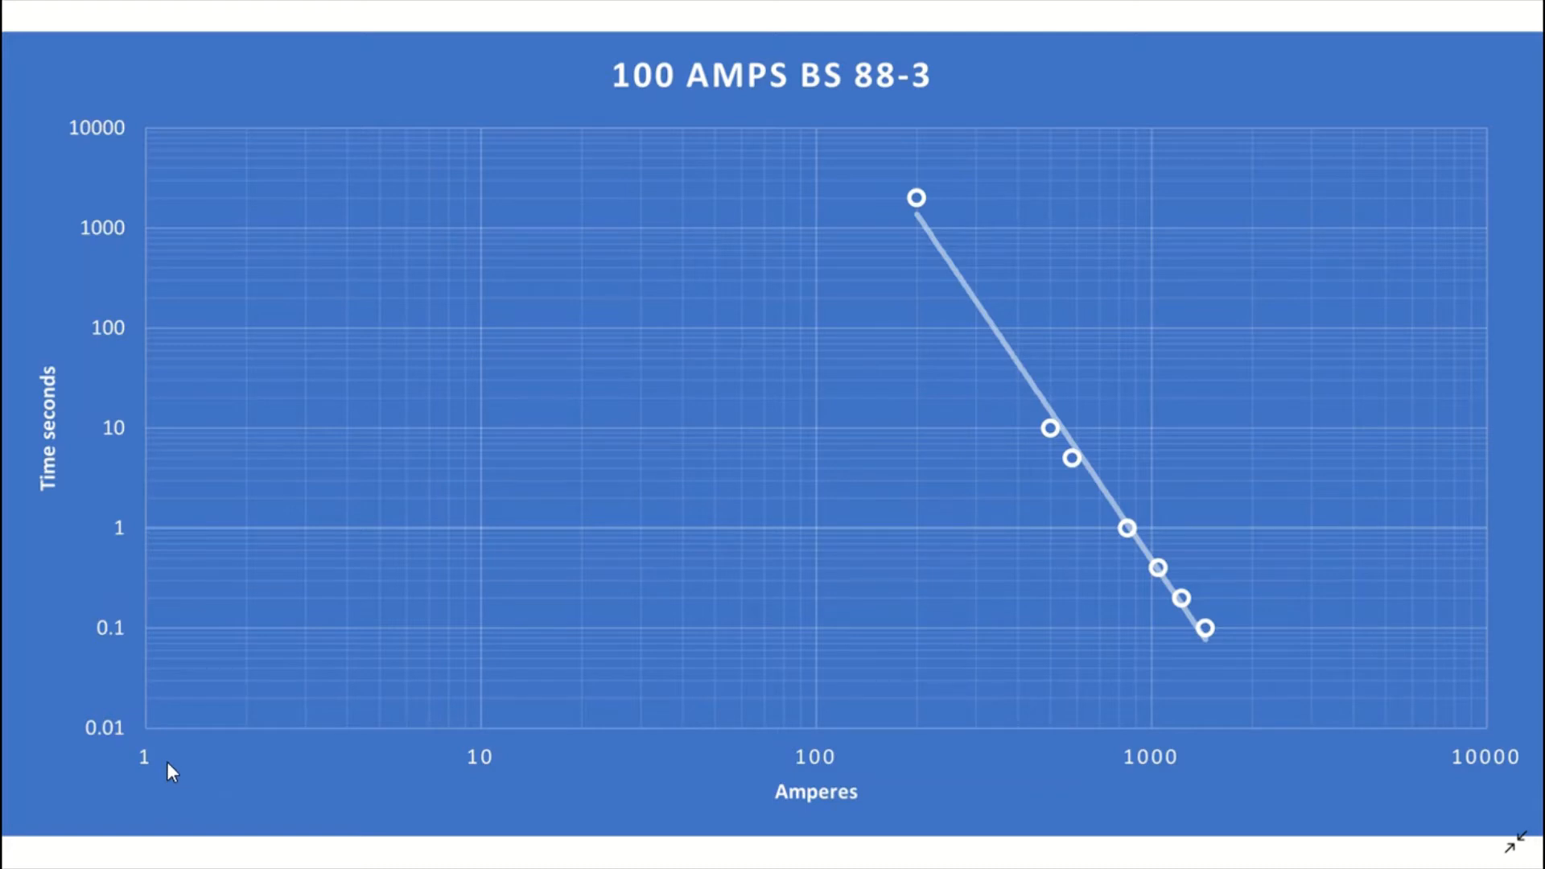
{"action": "mouse_move", "coordinate": [158, 396]}
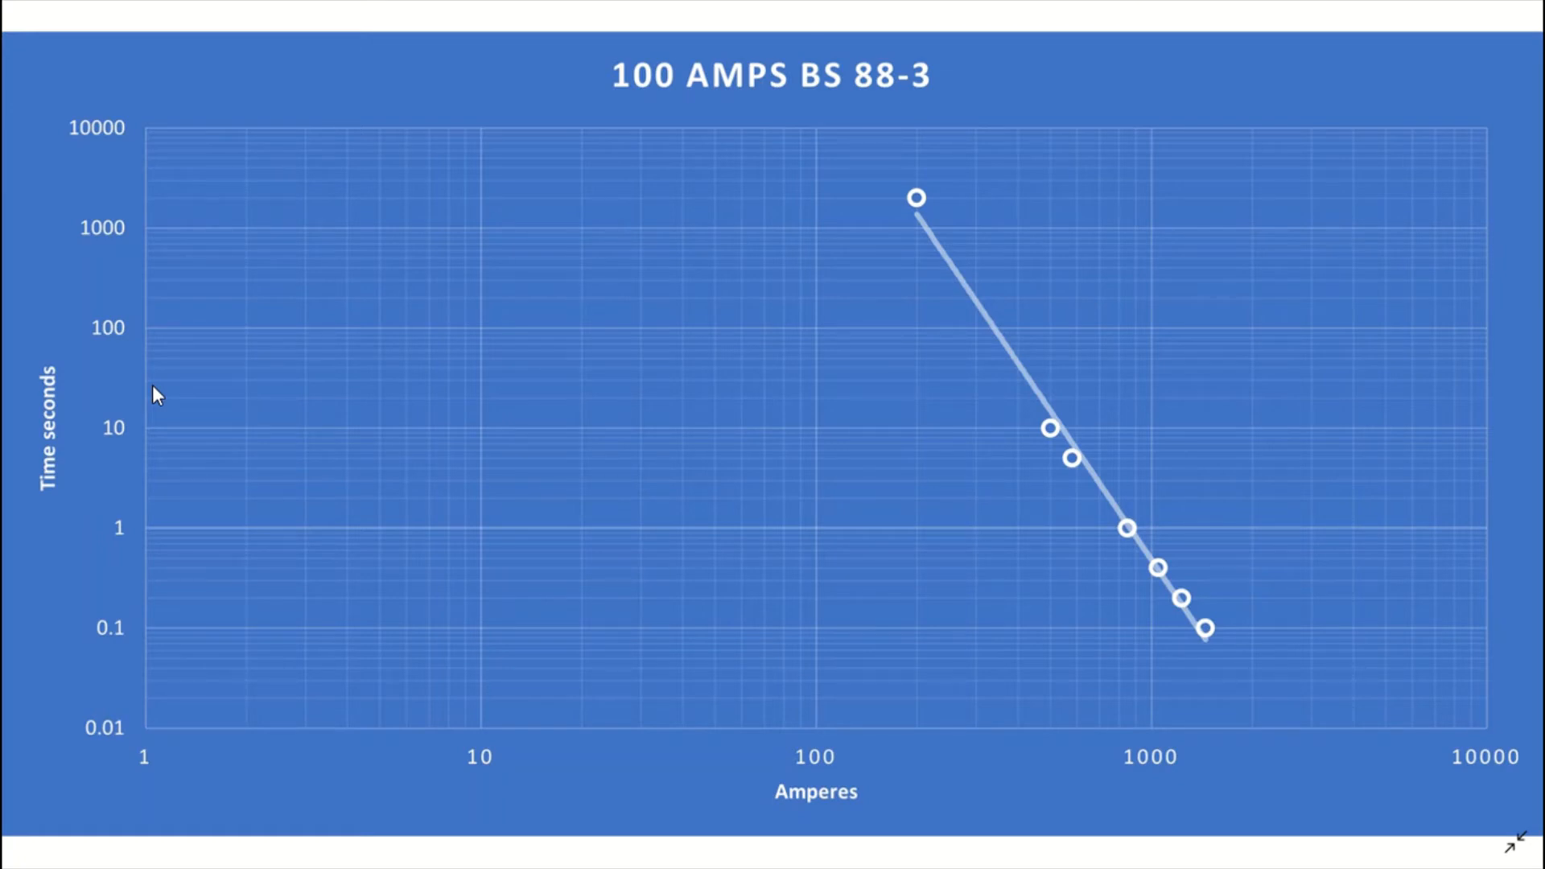
{"action": "mouse_move", "coordinate": [1278, 697]}
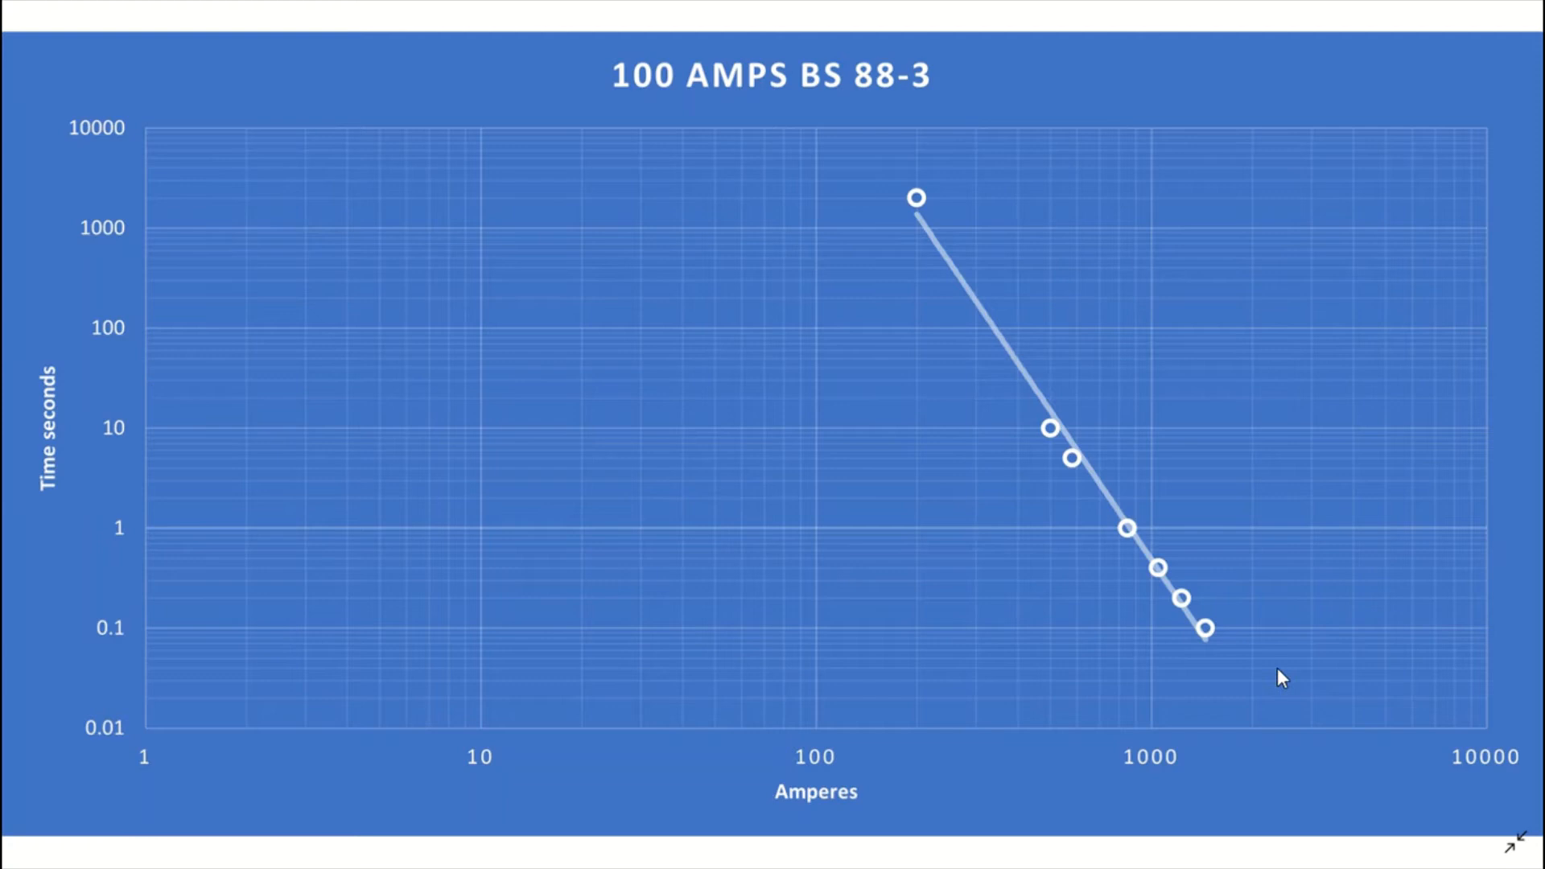
{"action": "mouse_move", "coordinate": [1201, 644]}
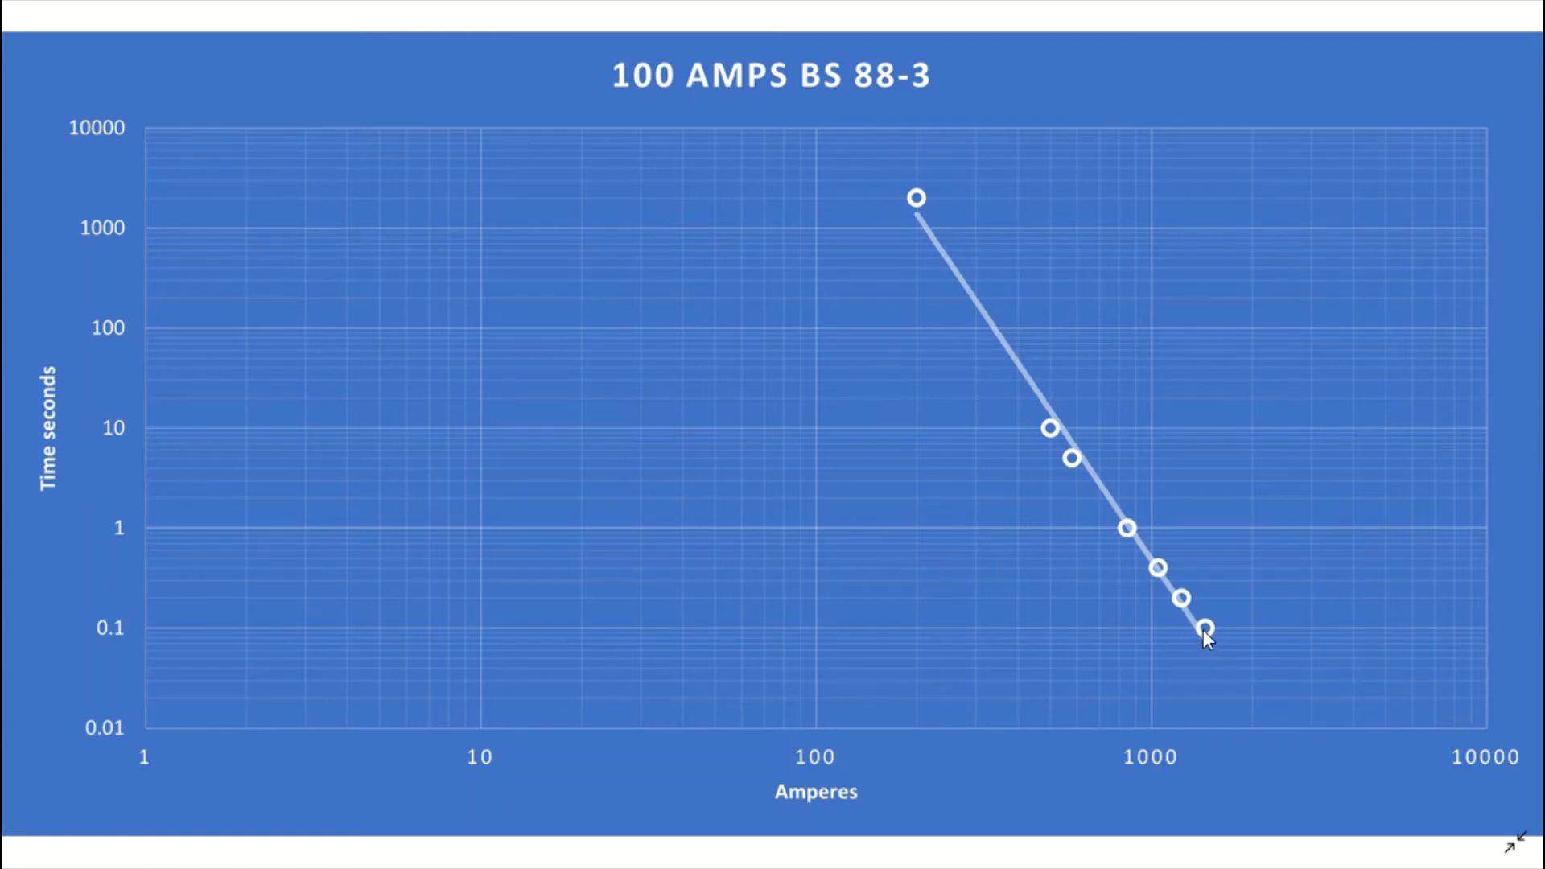
{"action": "mouse_move", "coordinate": [1188, 602]}
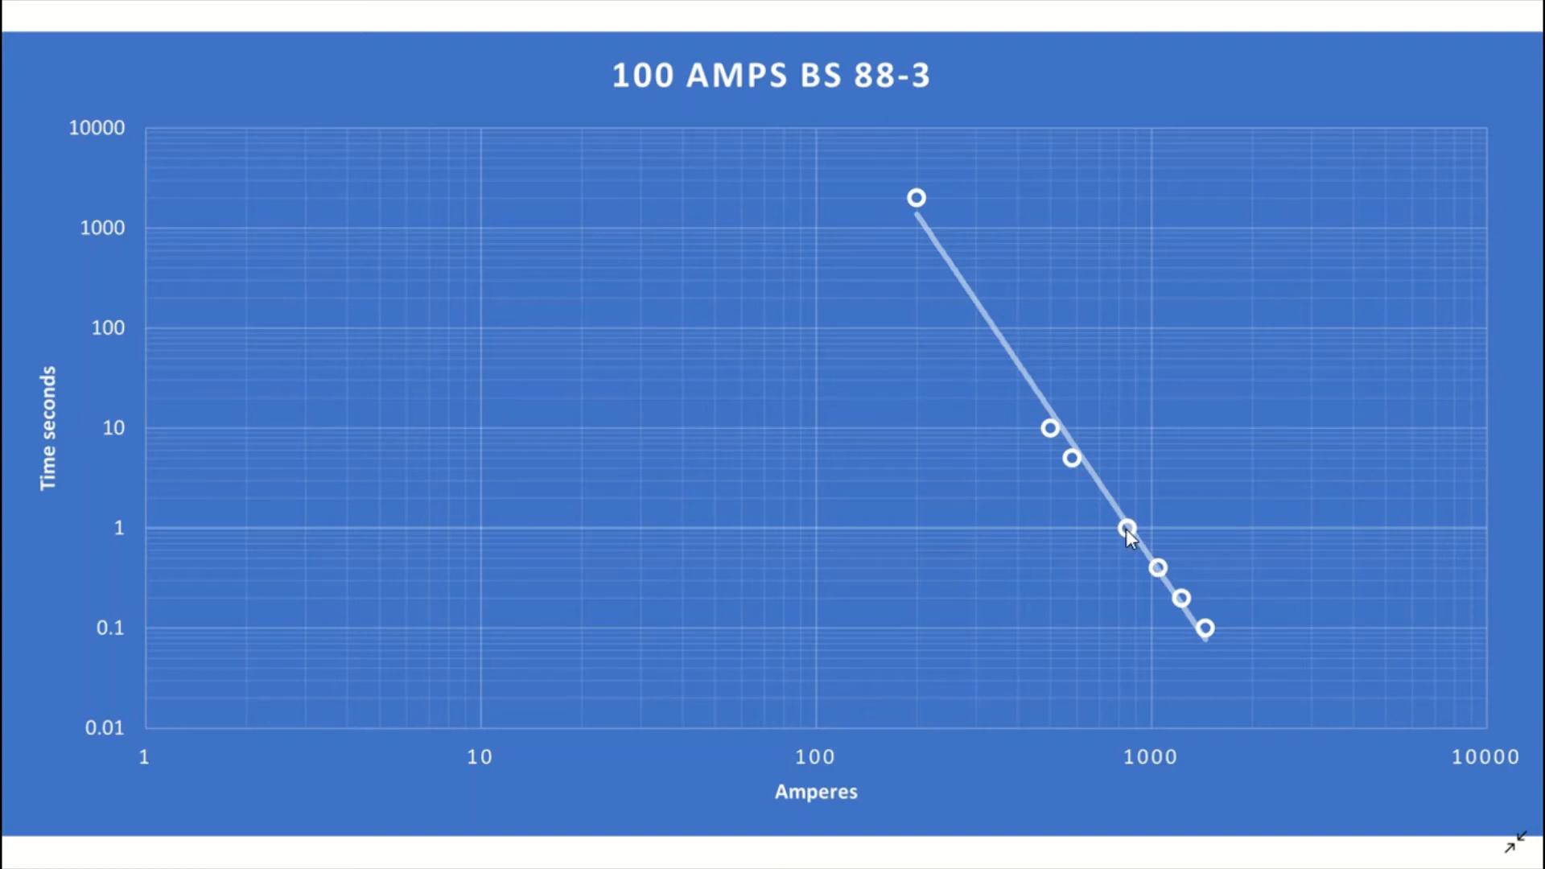
{"action": "mouse_move", "coordinate": [1070, 473]}
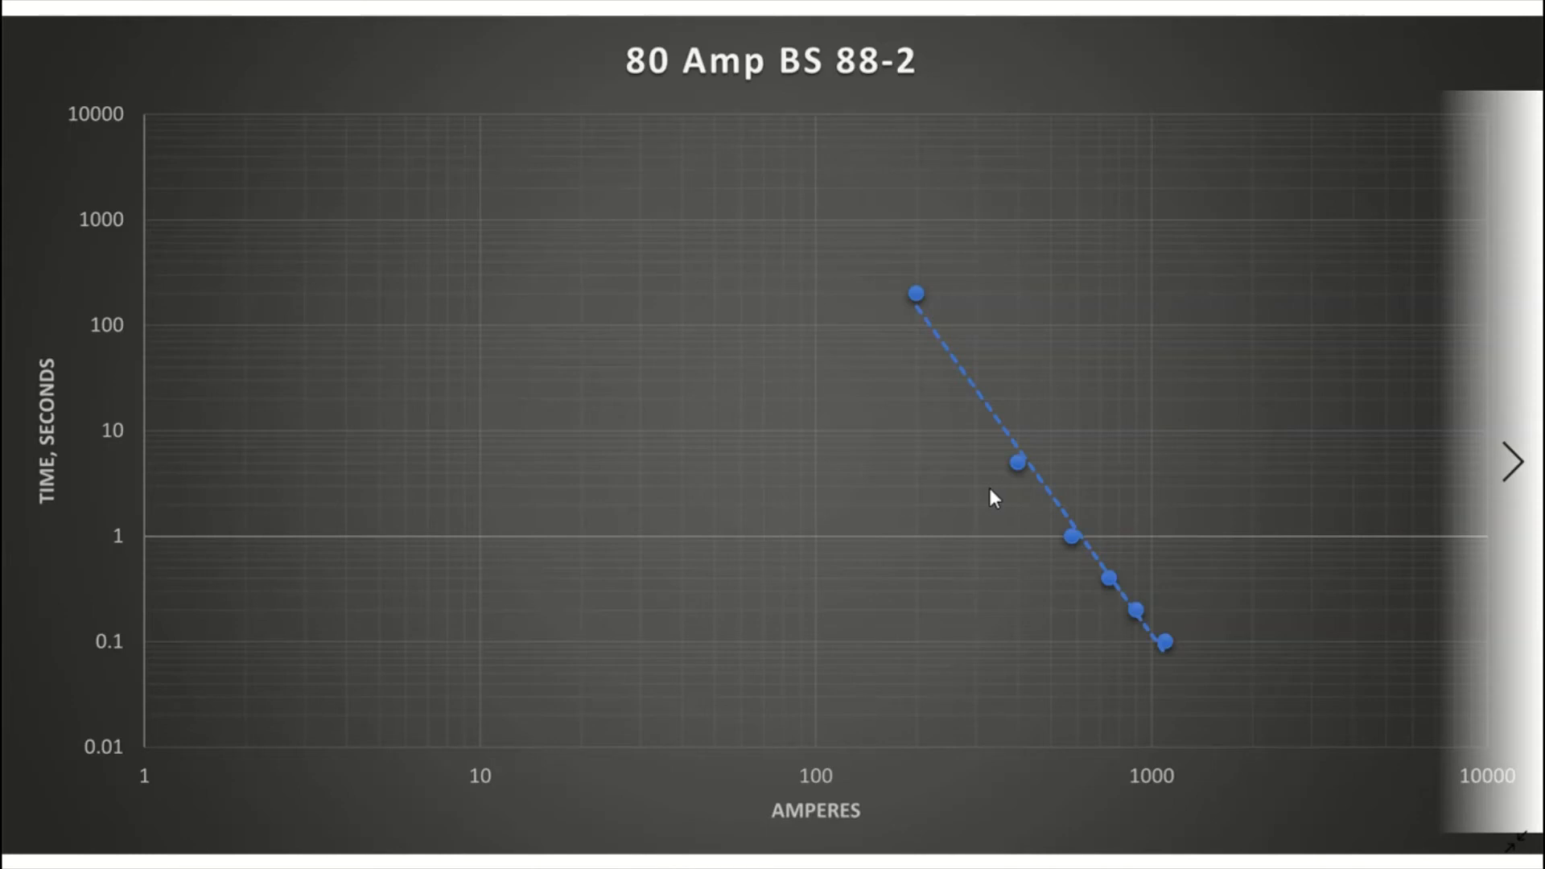
{"action": "mouse_move", "coordinate": [1017, 802]}
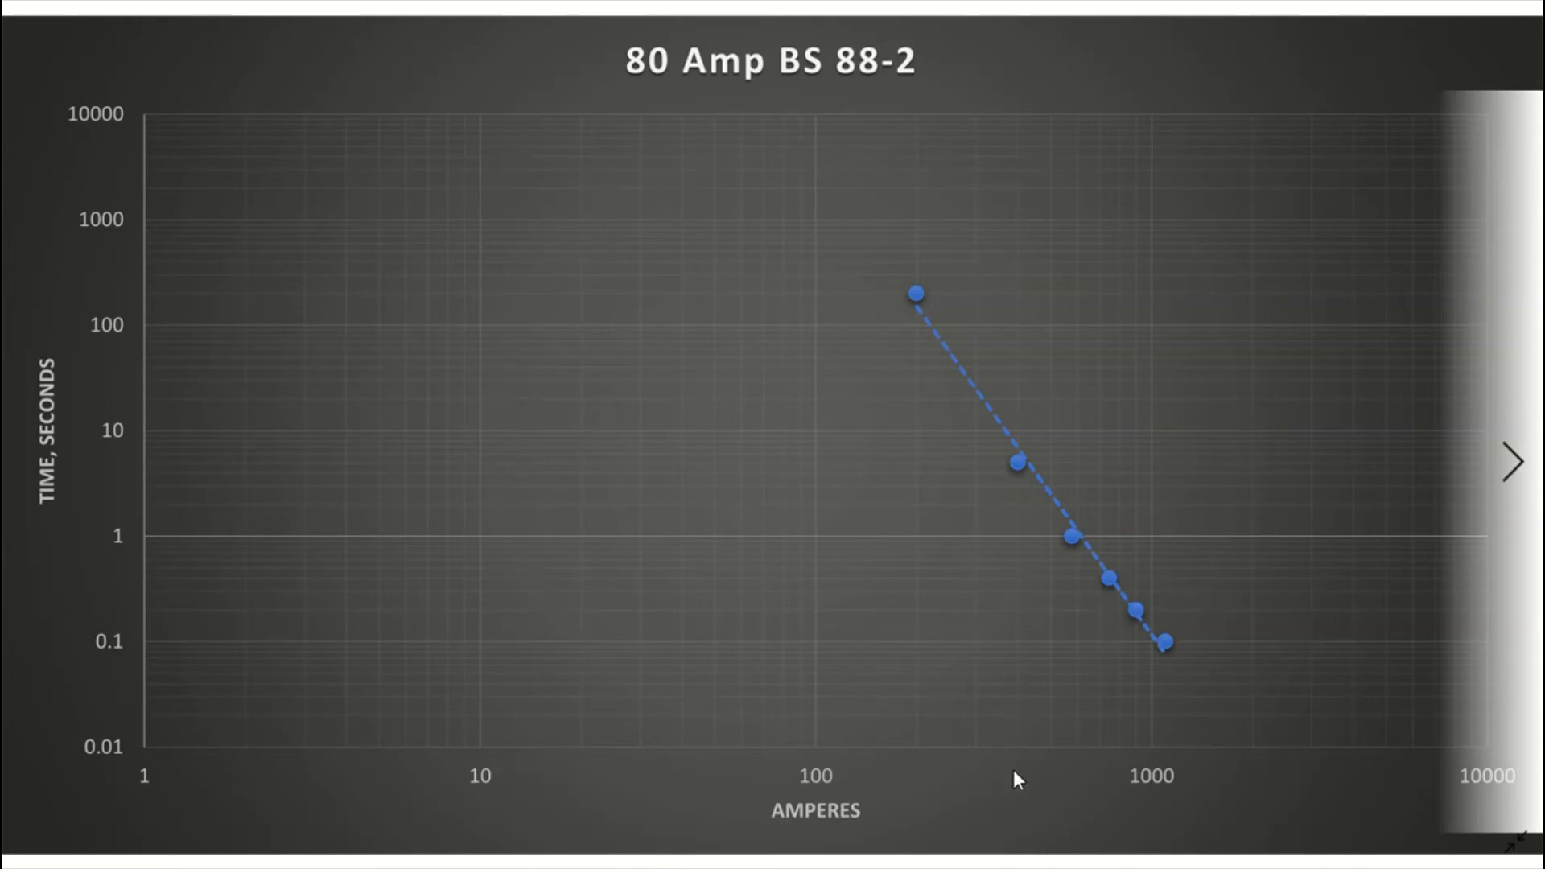
{"action": "mouse_move", "coordinate": [1013, 756]}
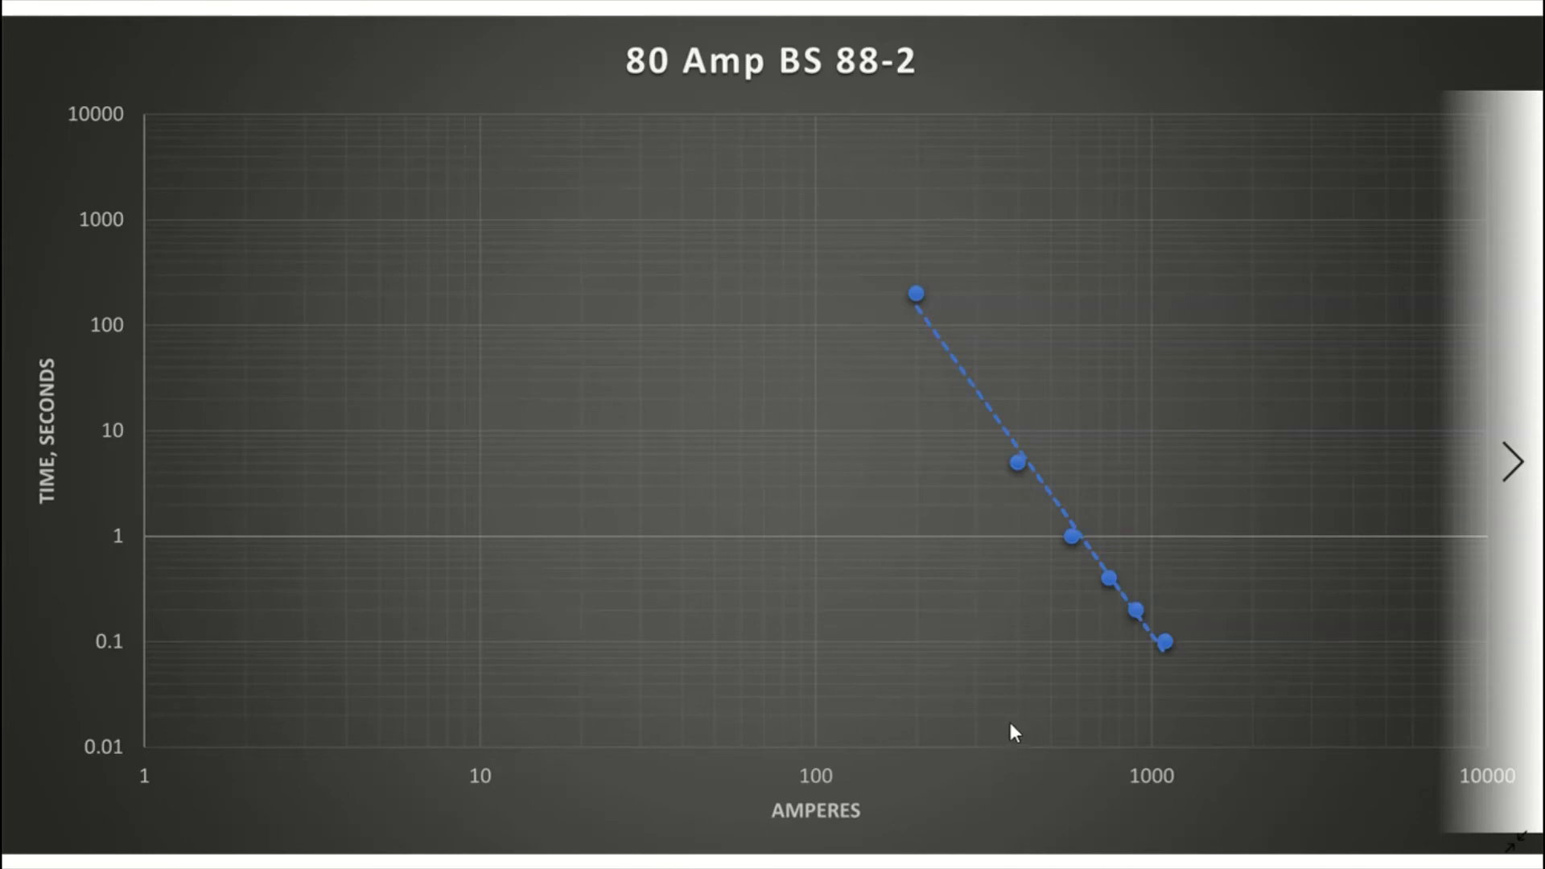
{"action": "mouse_move", "coordinate": [1014, 486]}
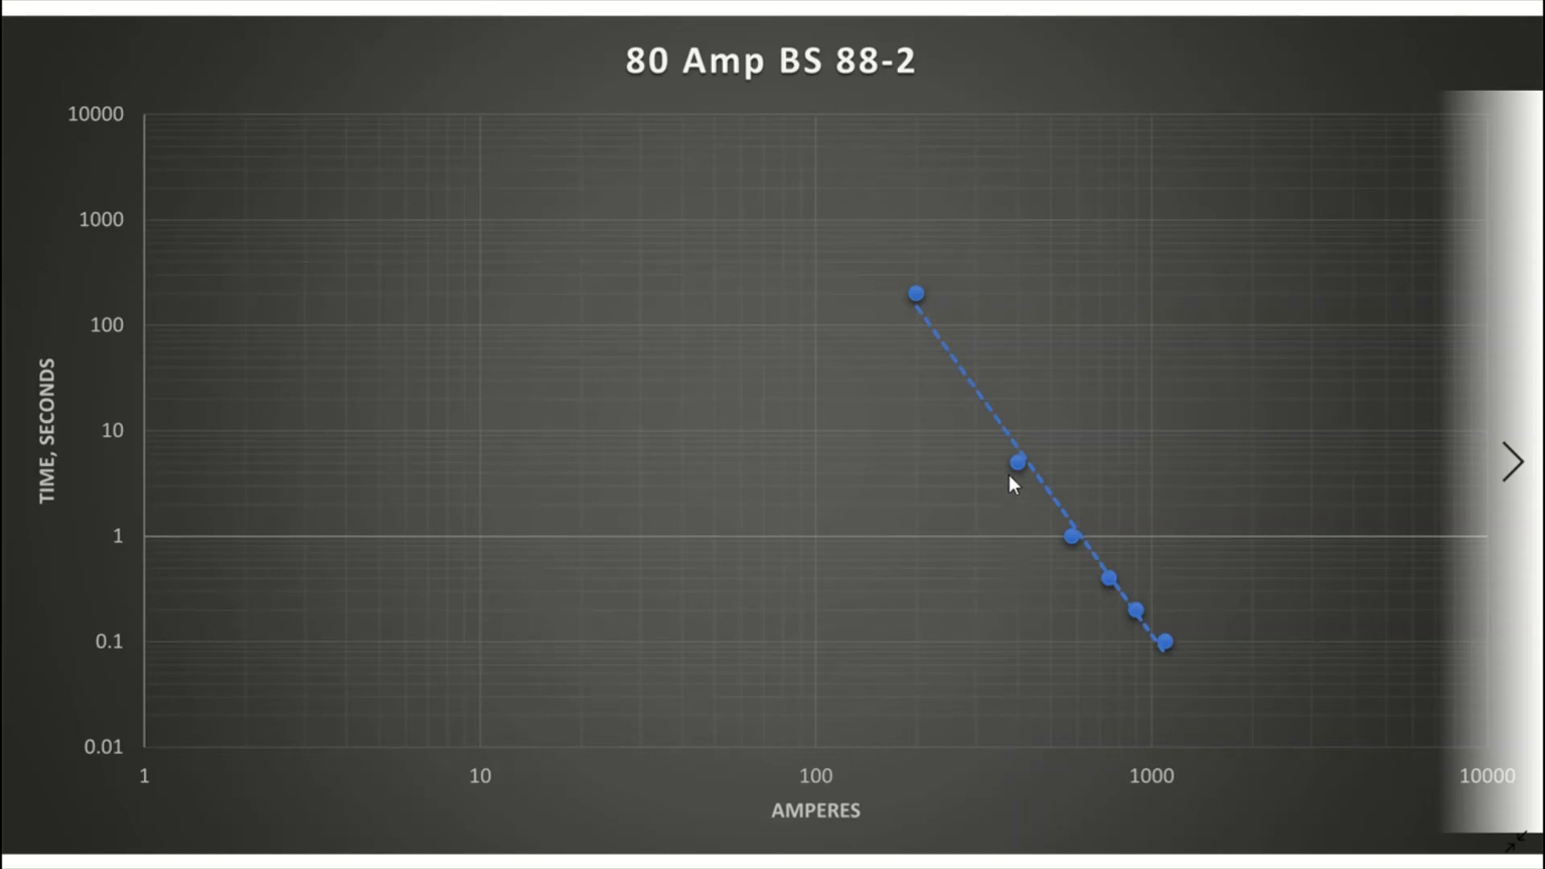
{"action": "mouse_move", "coordinate": [766, 489]}
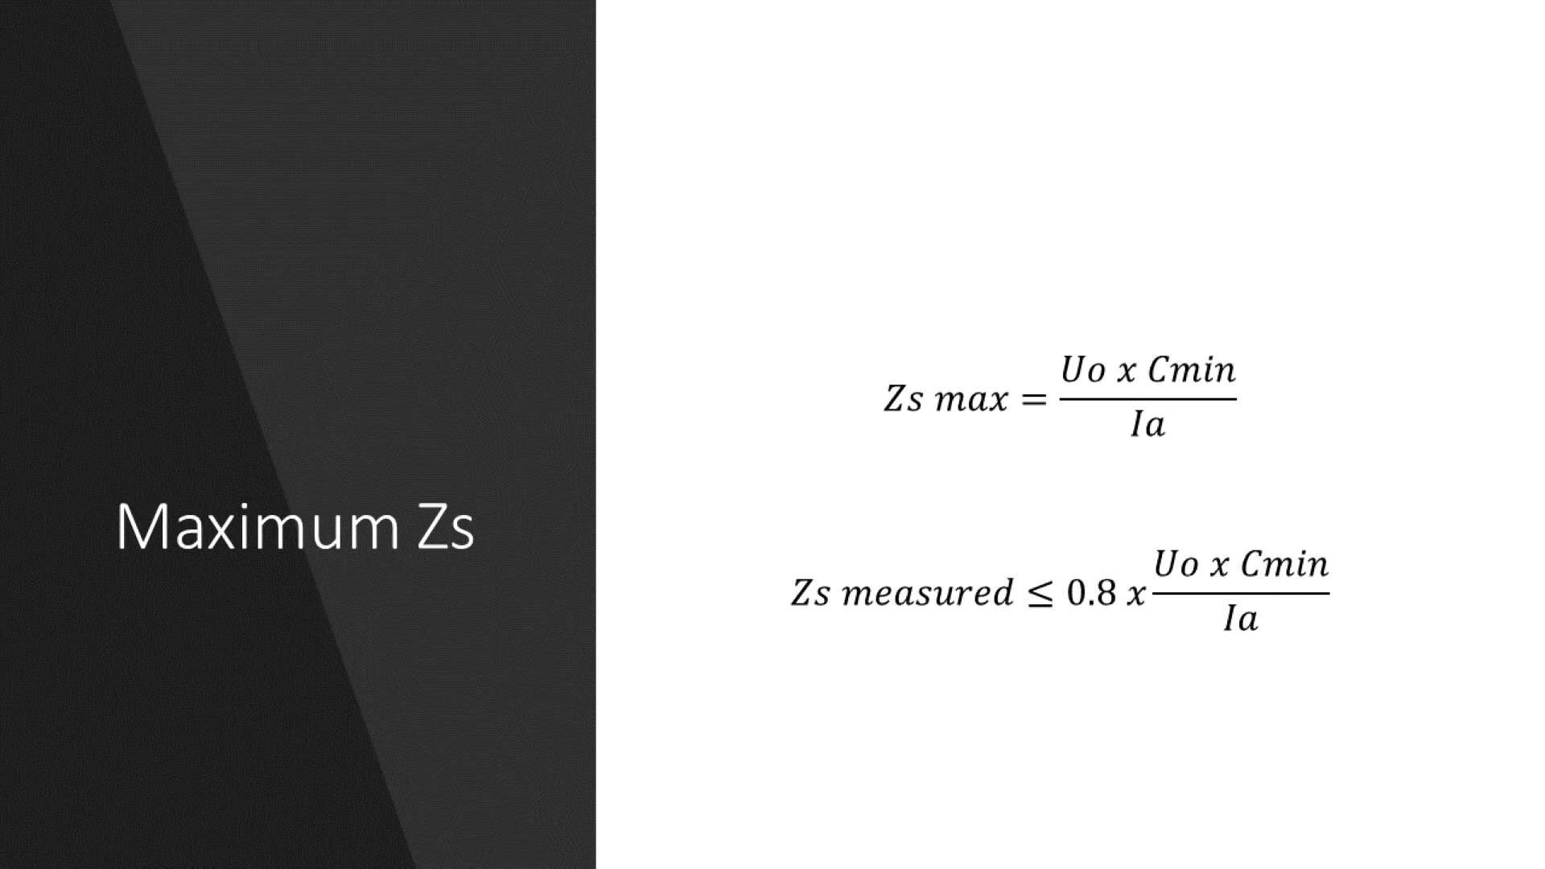
Advance the slideshow to the 'Adiabatic equation' slide with its t and S formulas.
{"action": "key", "text": "Right"}
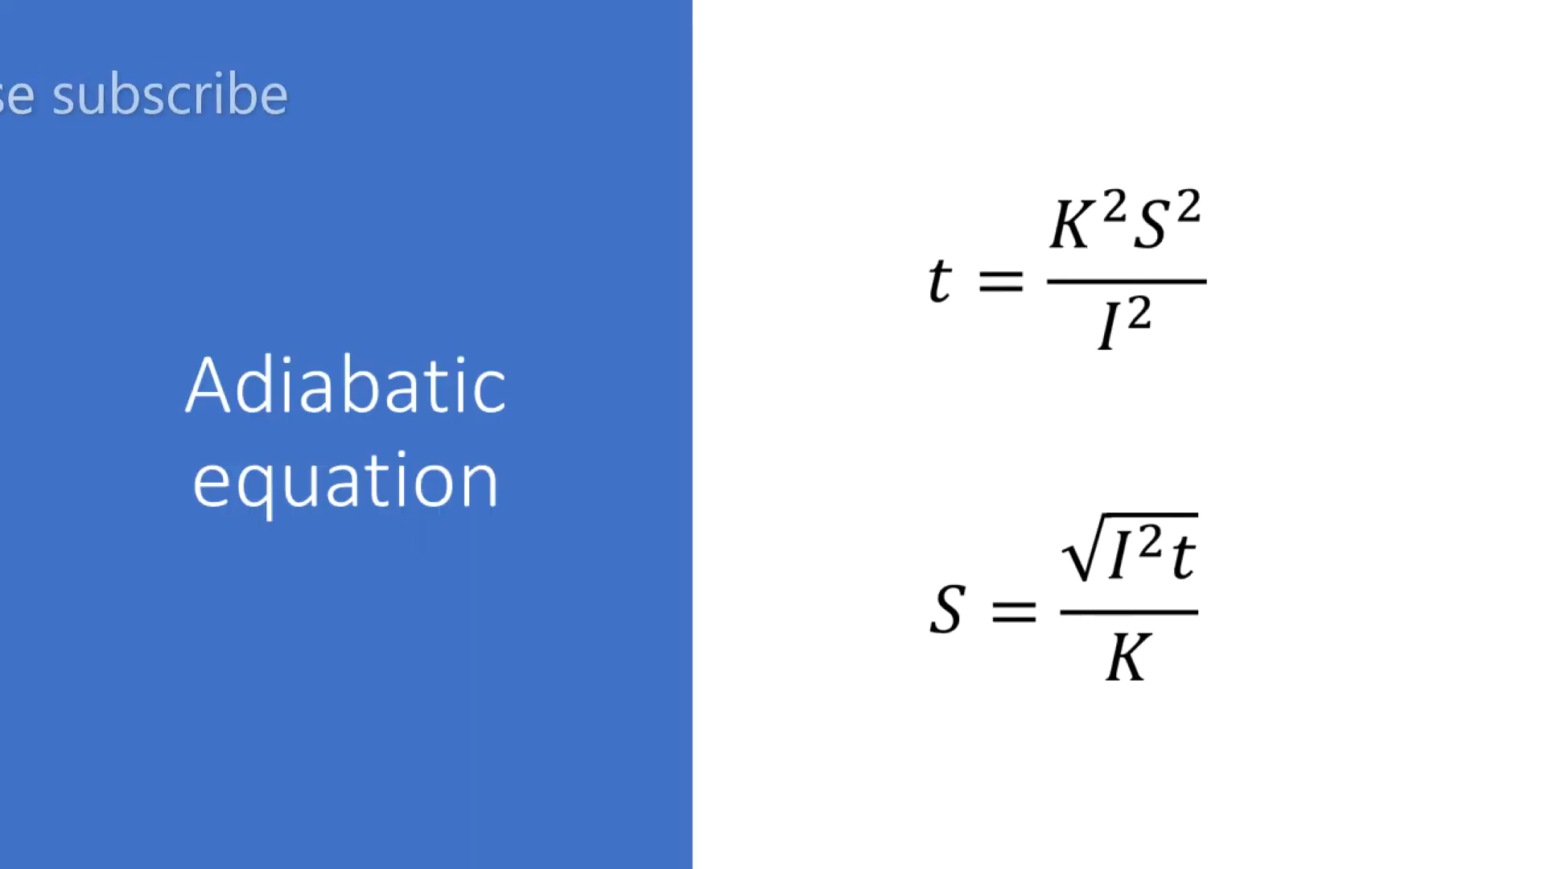